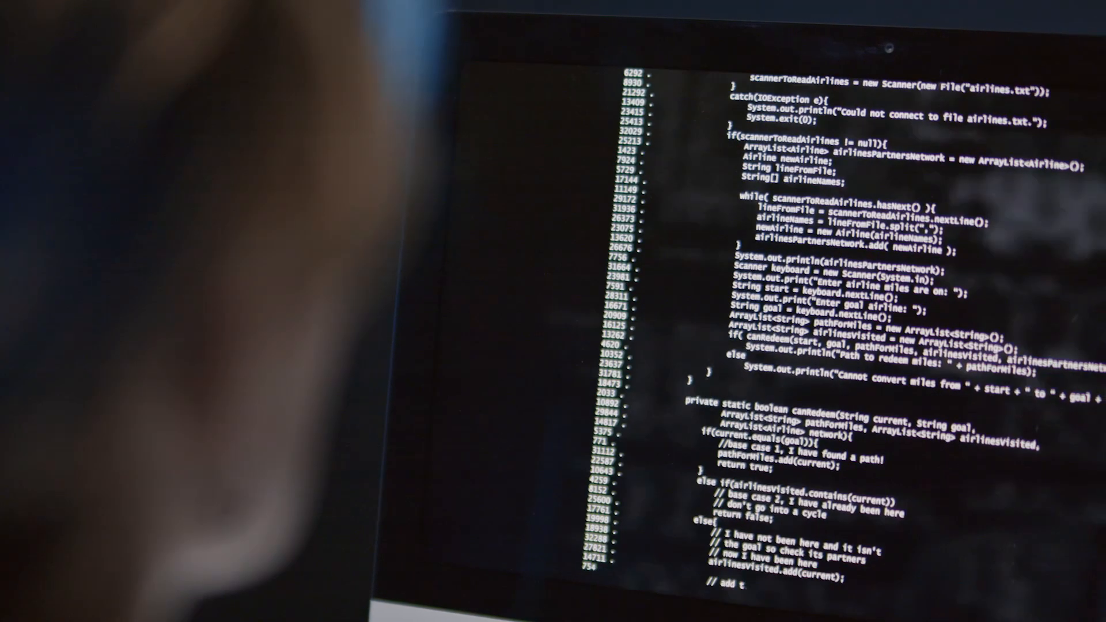
{"action": "scroll", "scroll_direction": "down", "scroll_amount": 3}
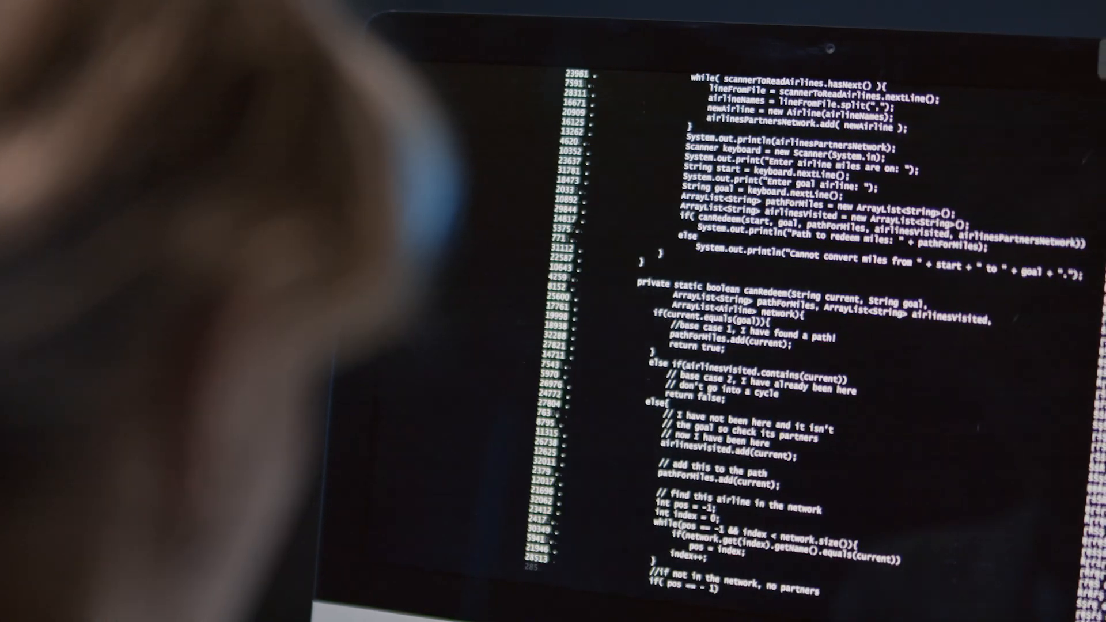